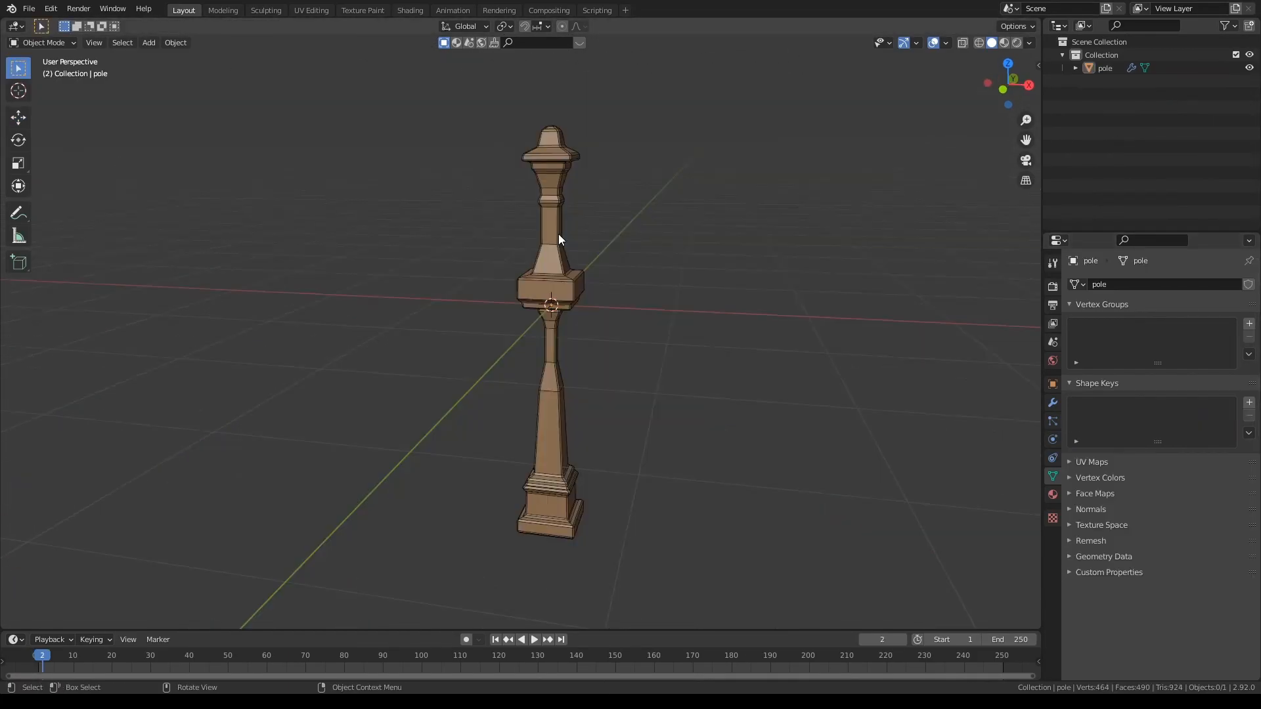
Select the lamp-post pole mesh in the viewport.
click(551, 241)
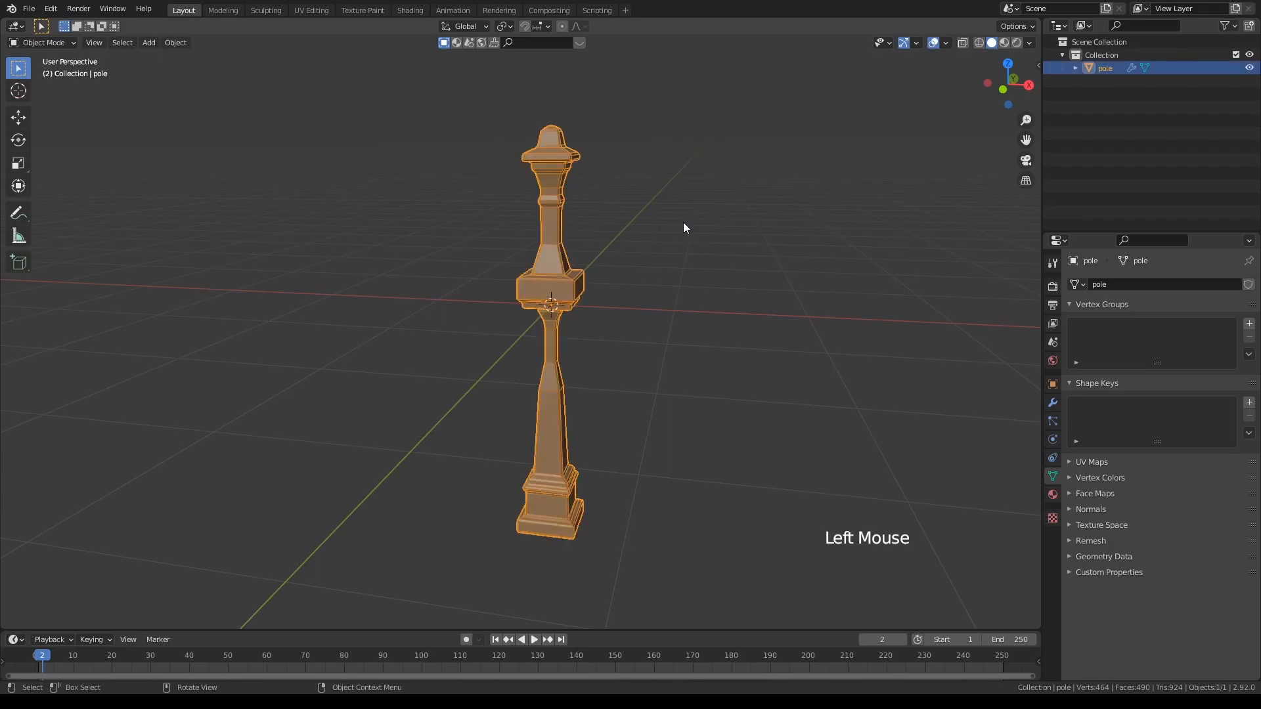
mouse_move(607, 229)
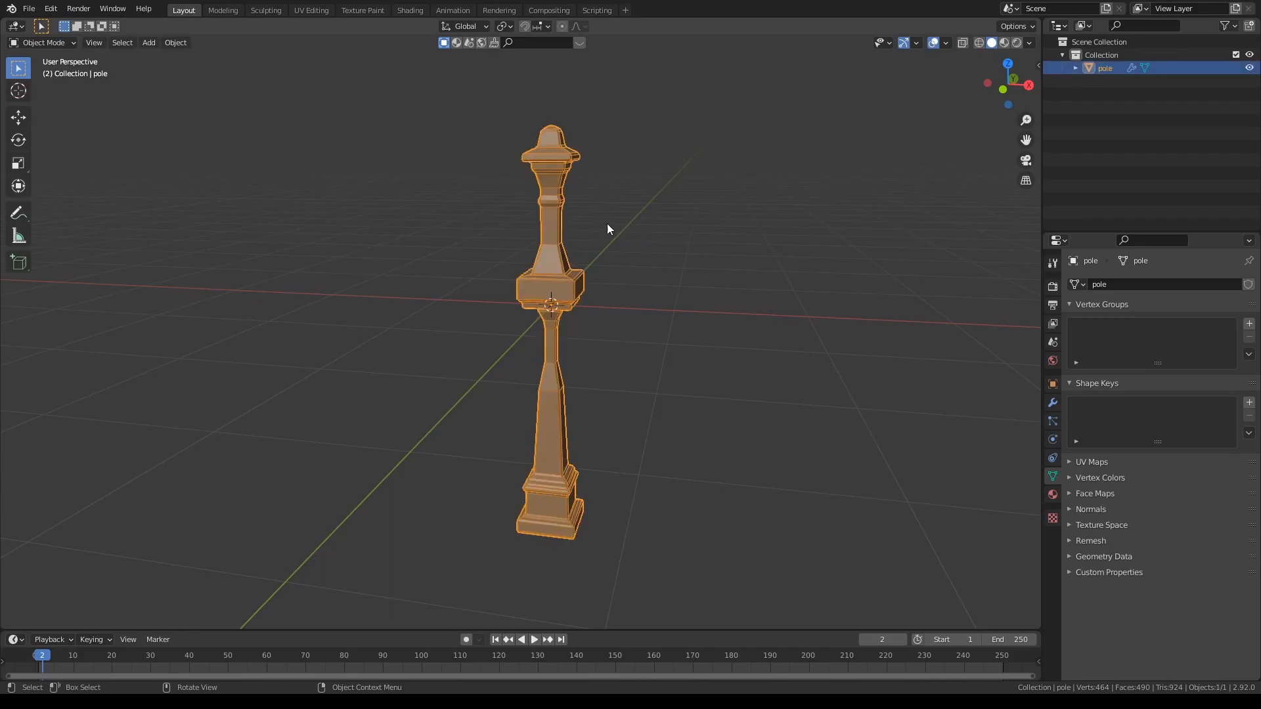
Sketch a grease-pencil profile down the pole's side with Sketch N Cage to produce pole.Cage.
key(shift+k)
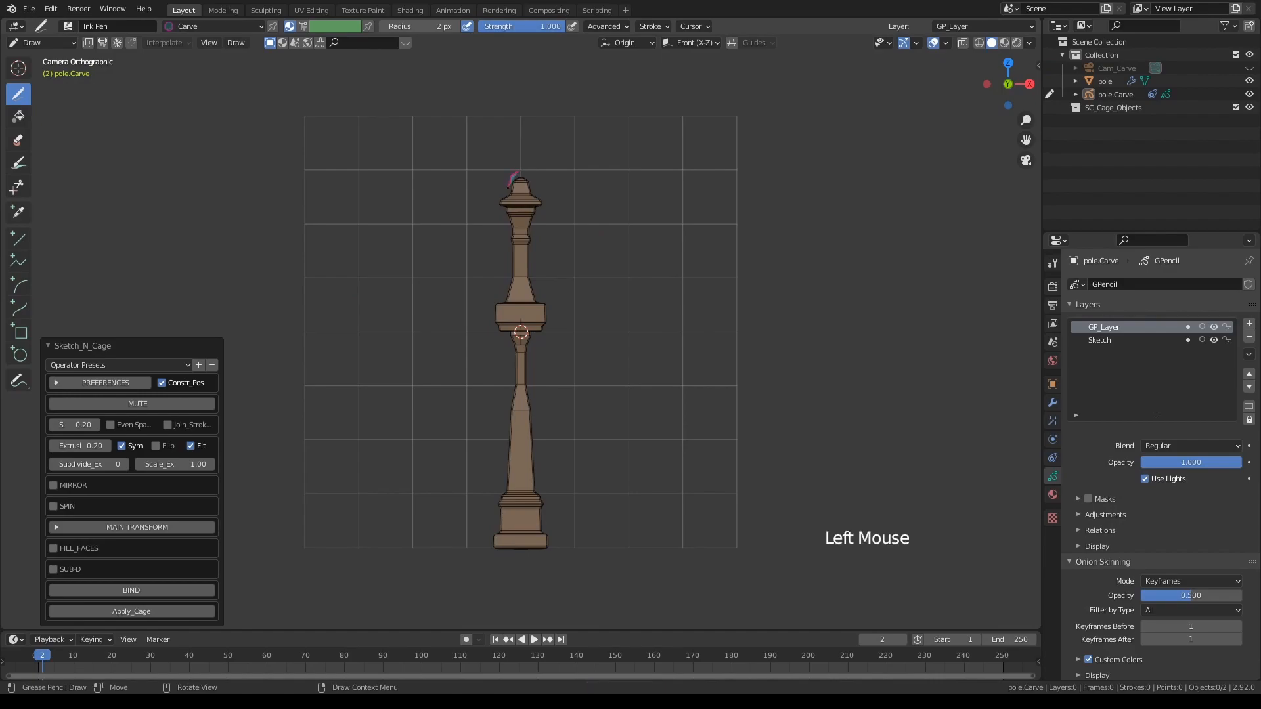
drag(519, 174, 503, 213)
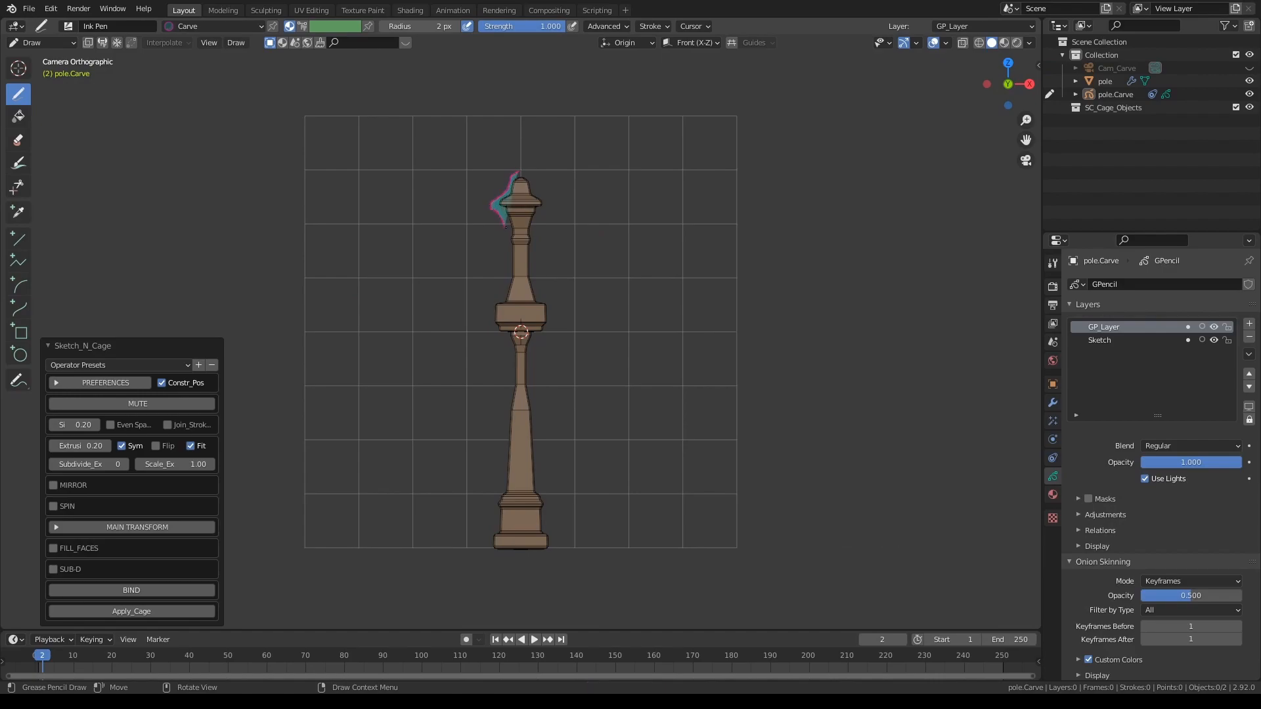
drag(503, 201, 490, 302)
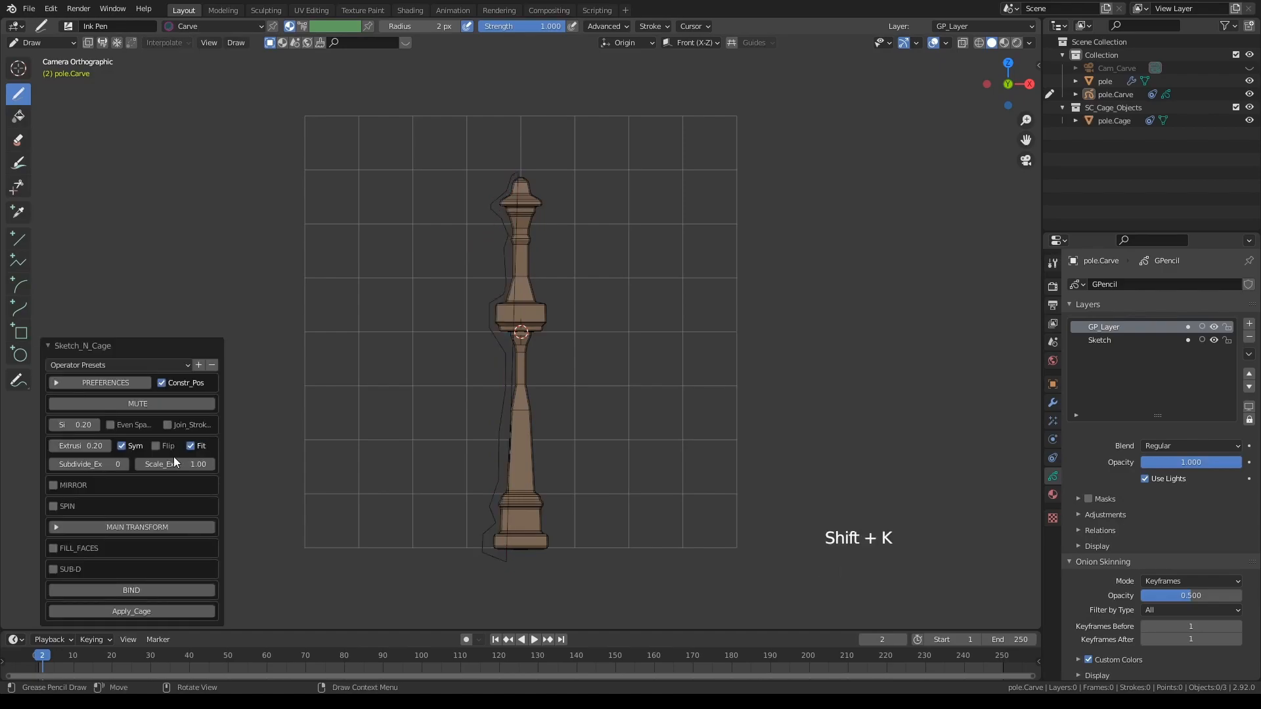
Enable SPIN on the Z axis so the profile becomes a closed cage around the pole.
click(52, 506)
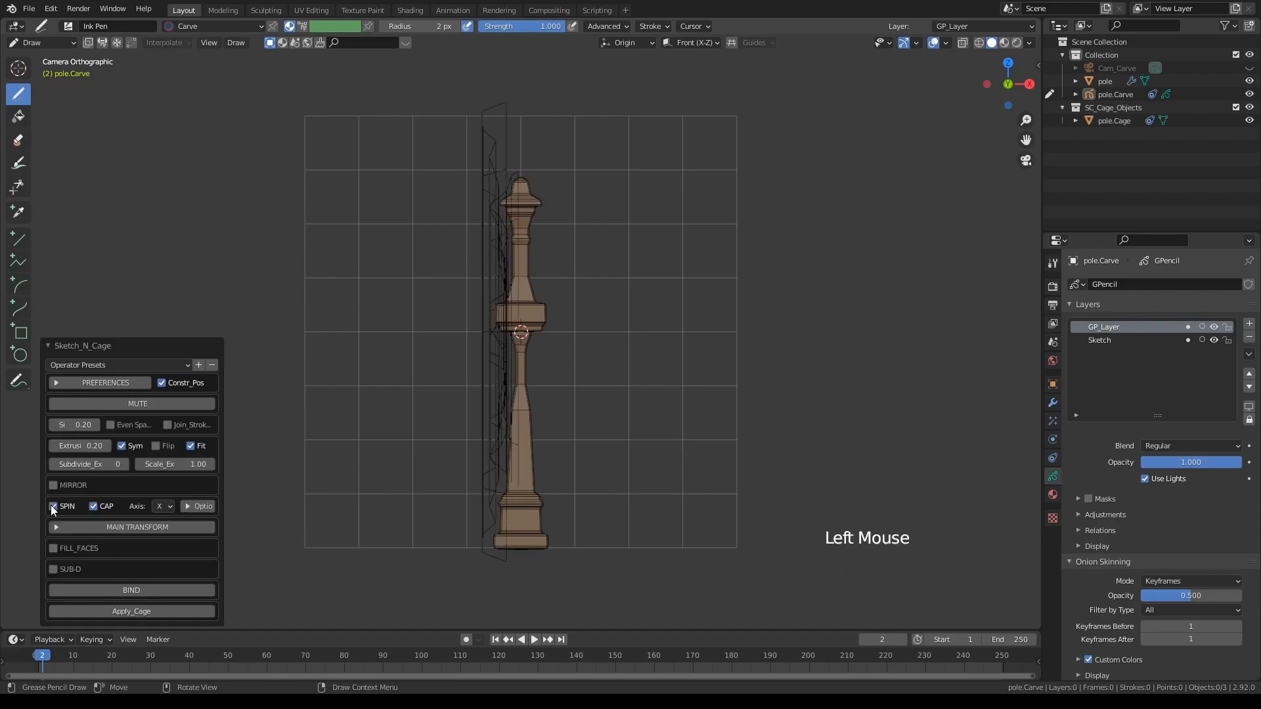
click(160, 505)
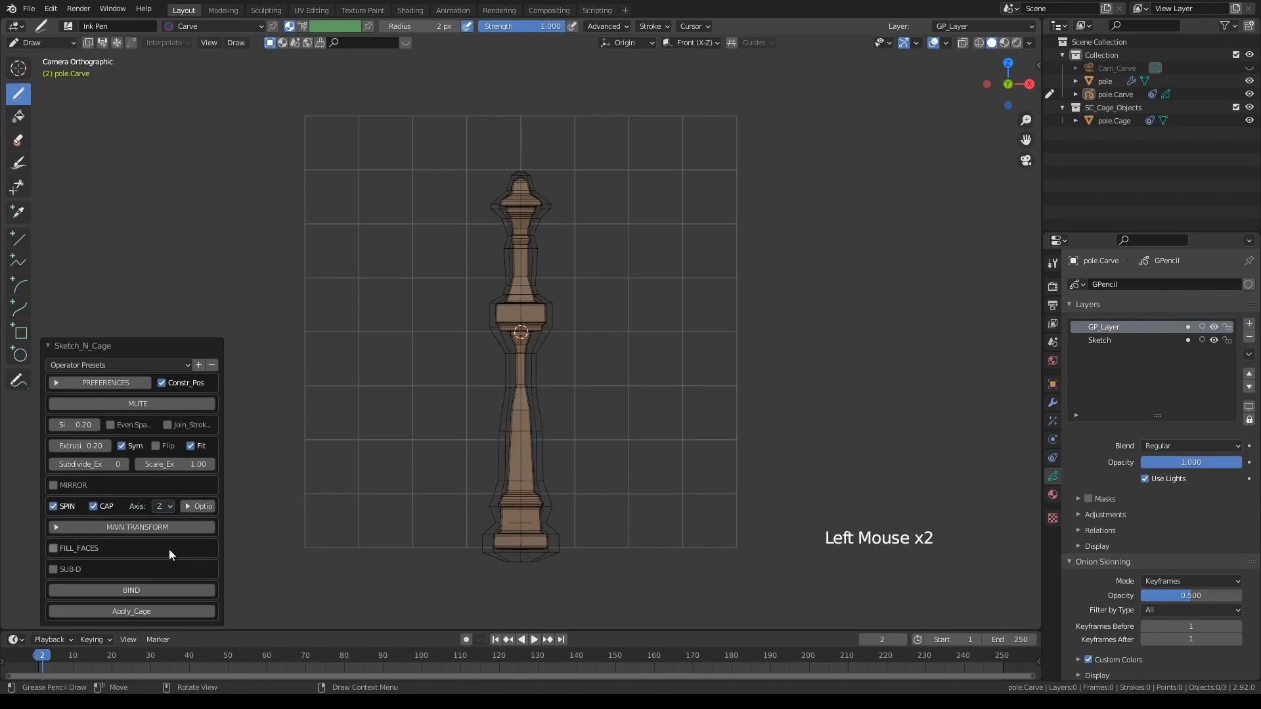
key(KP_0)
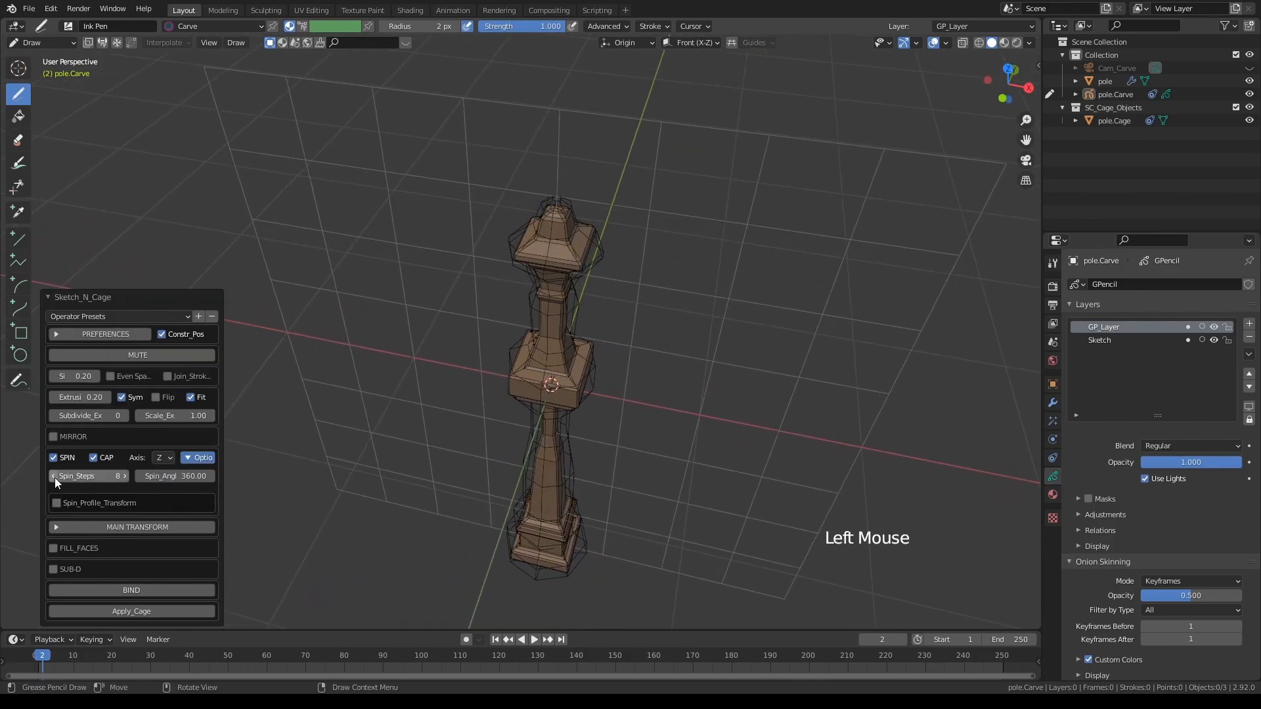
Lower Spin_Steps to 4 for a square cage hugging the pole's sections.
click(56, 475)
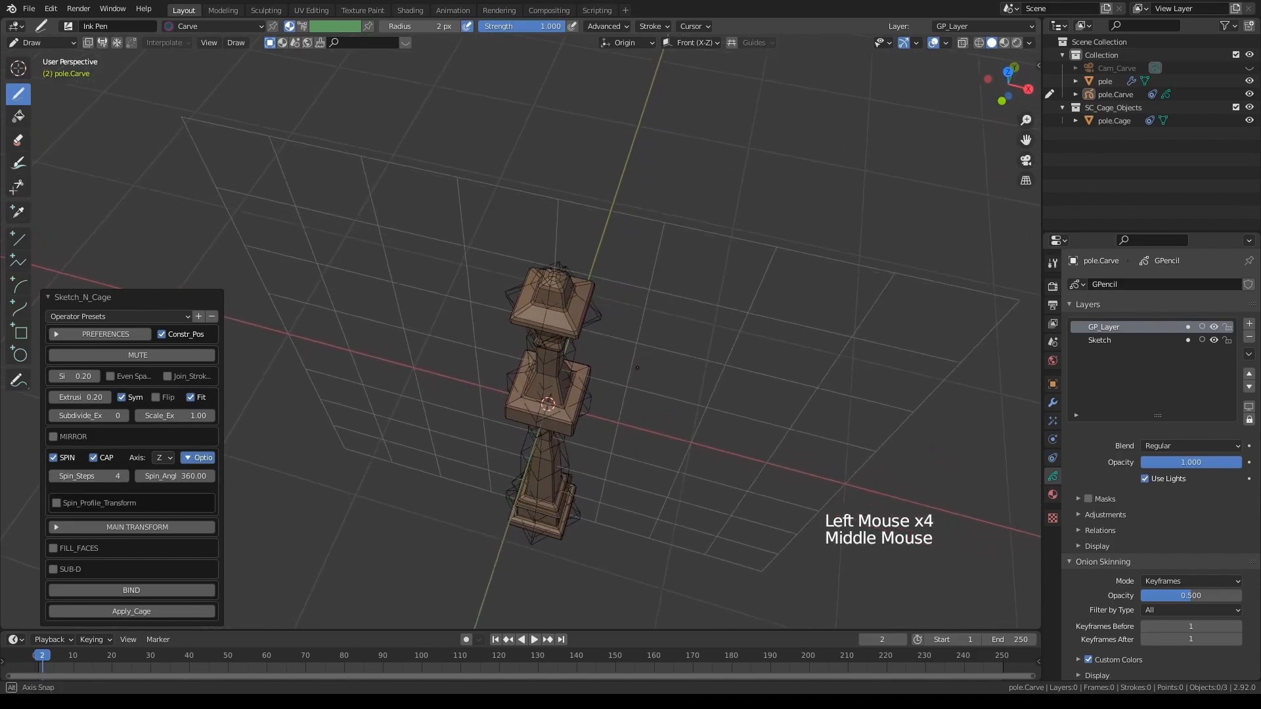
drag(564, 363, 563, 338)
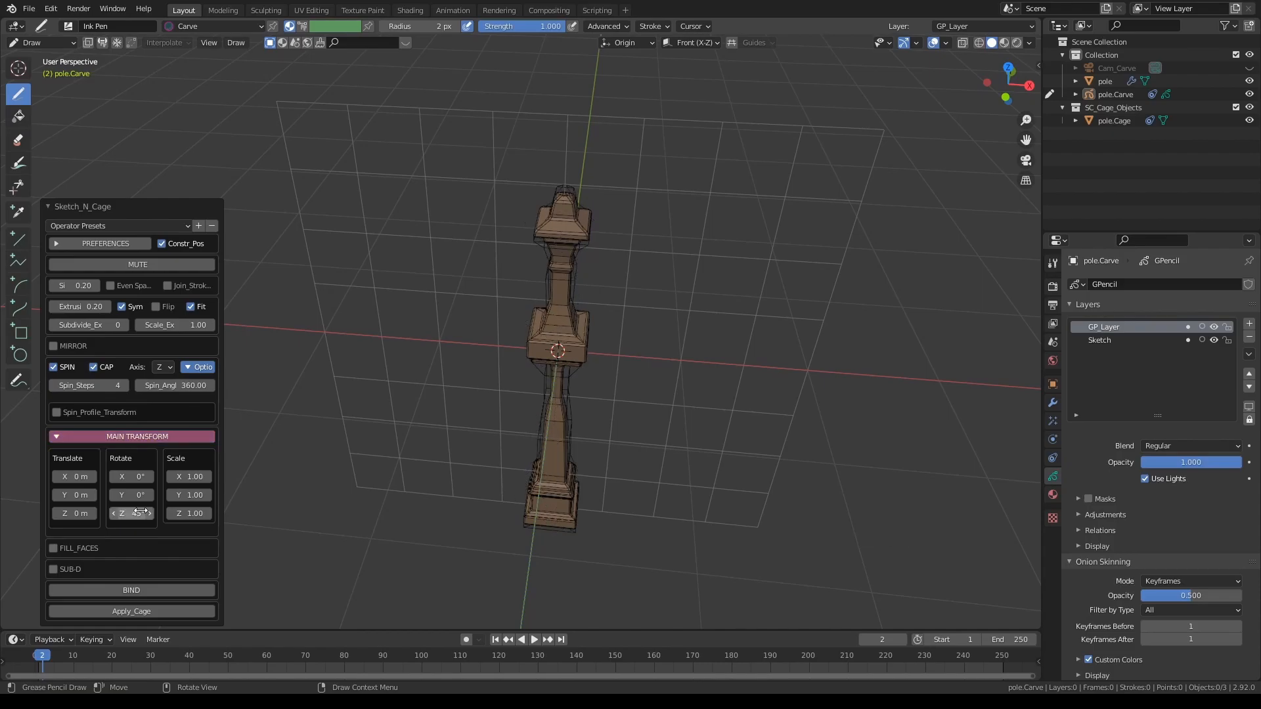
Zoom in and out to inspect how the 45° rotated cage fits the pole.
scroll(up, 3)
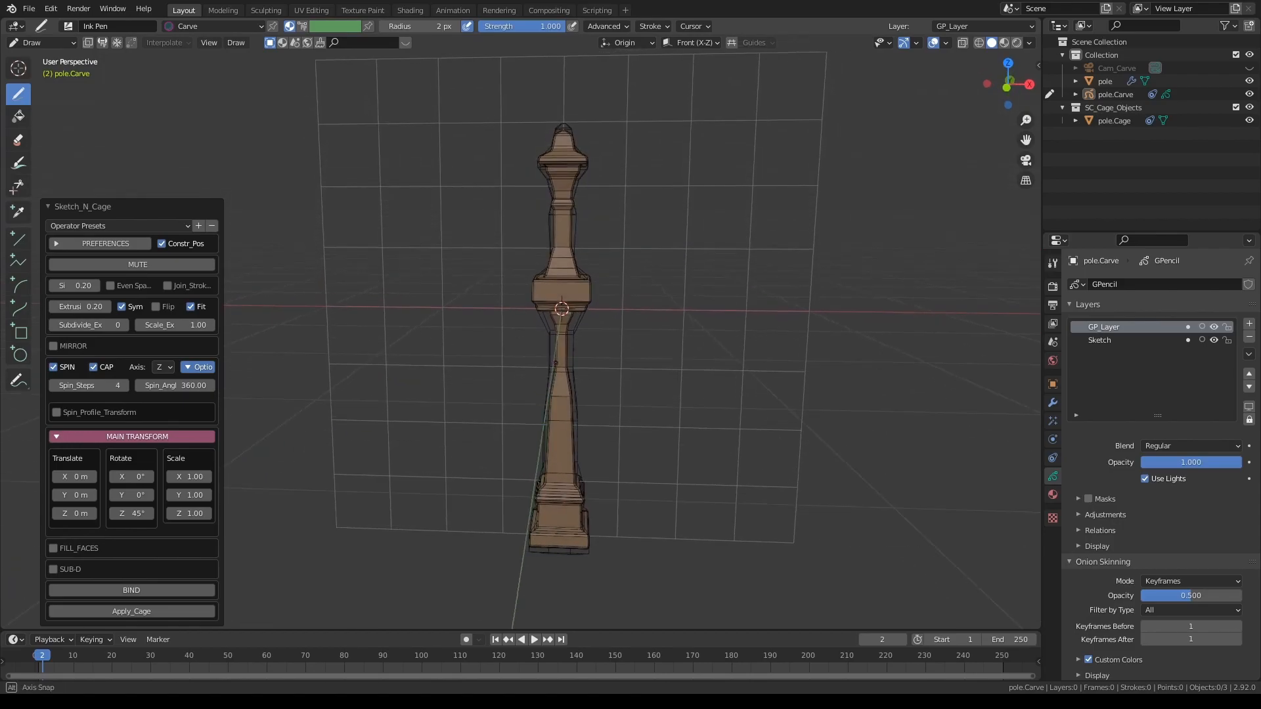
scroll(up, 3)
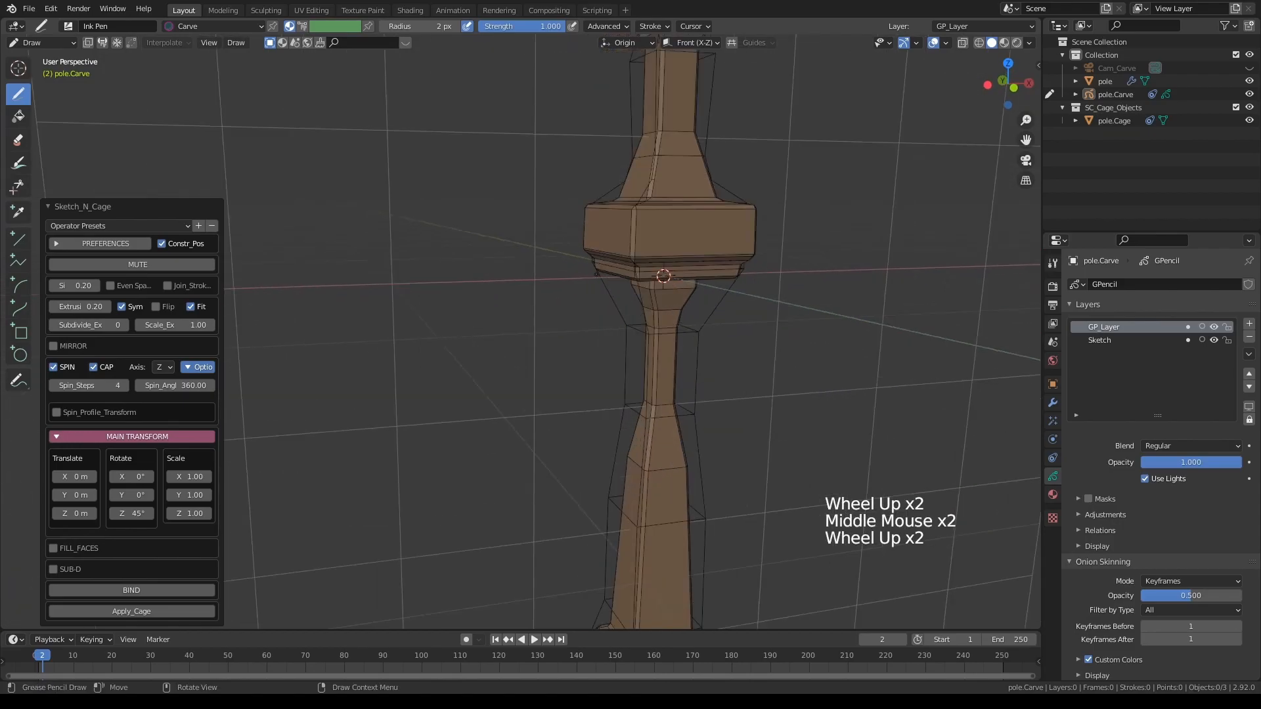
scroll(down, 3)
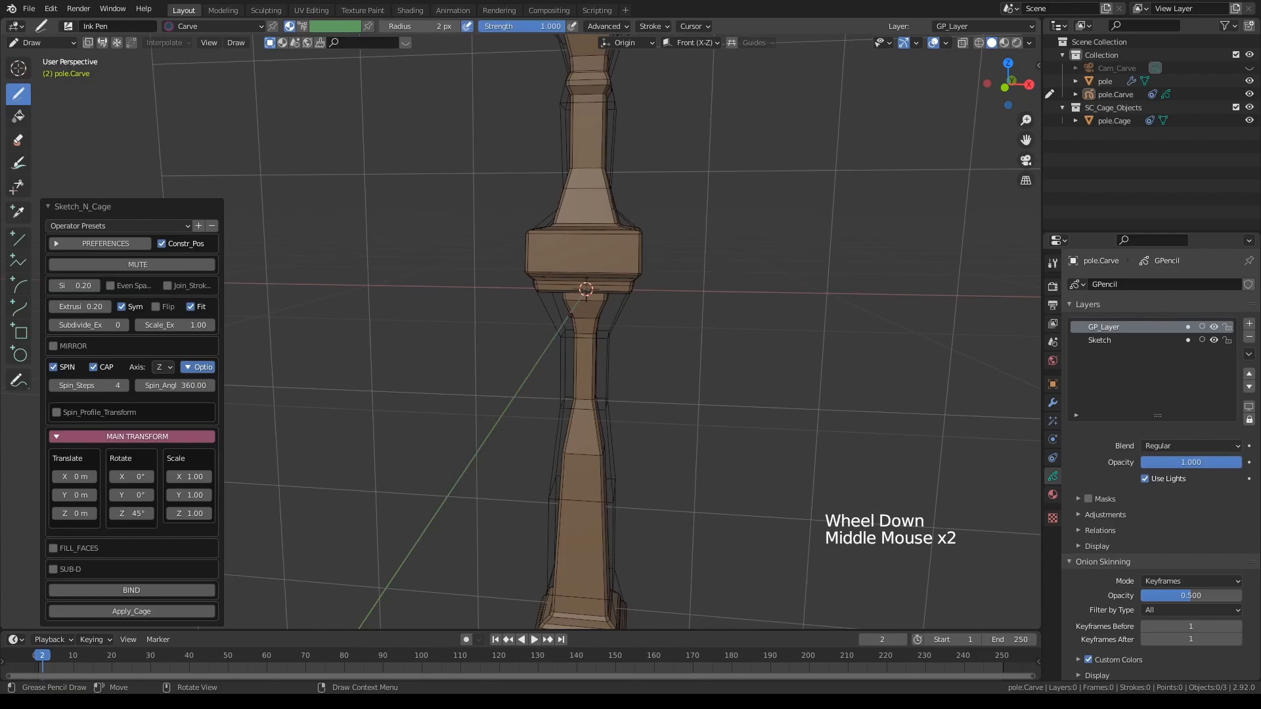
scroll(down, 3)
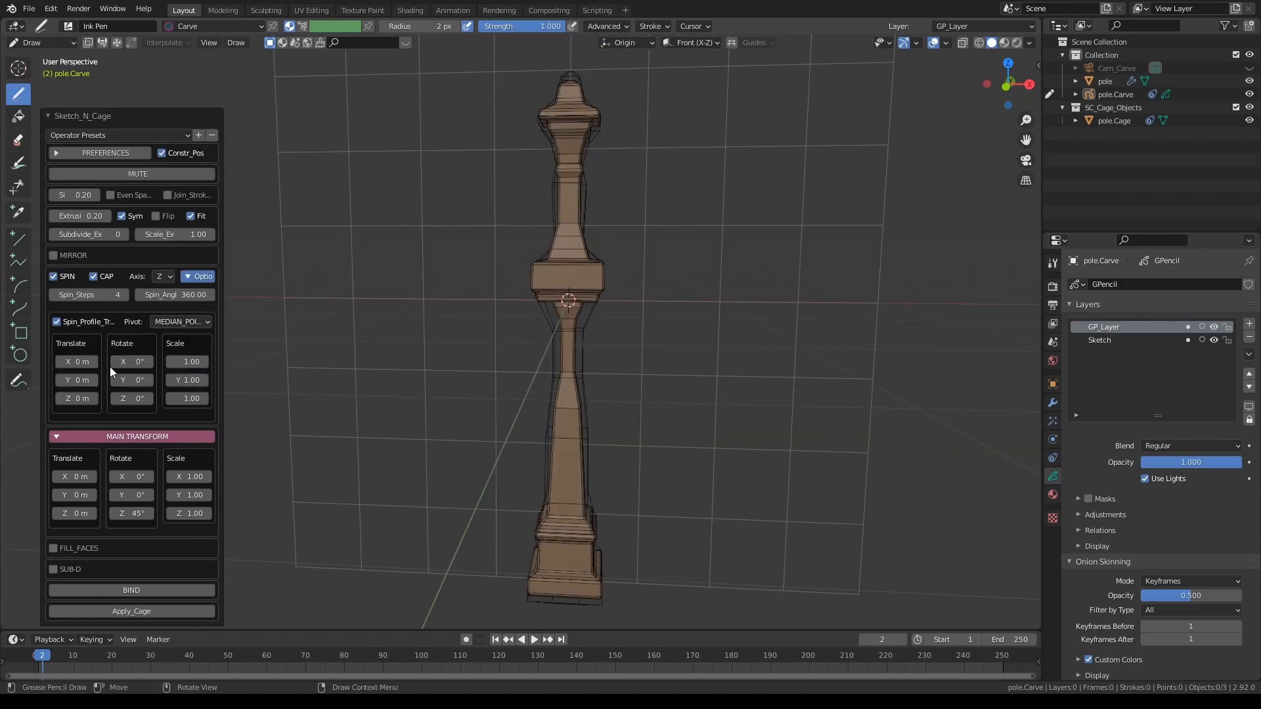
mouse_move(77, 362)
text(-0.07)
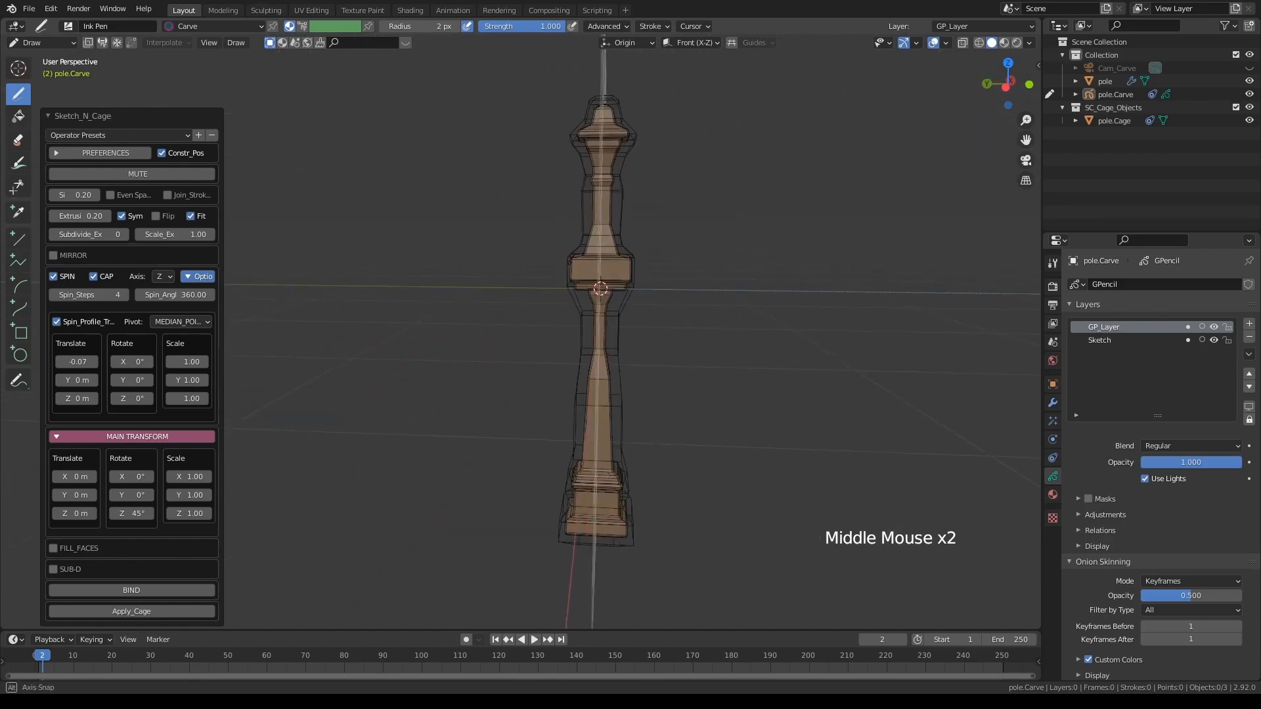
Check the -0.07 offset cage fit from another angle and start Cage_Bind.
drag(603, 322, 580, 306)
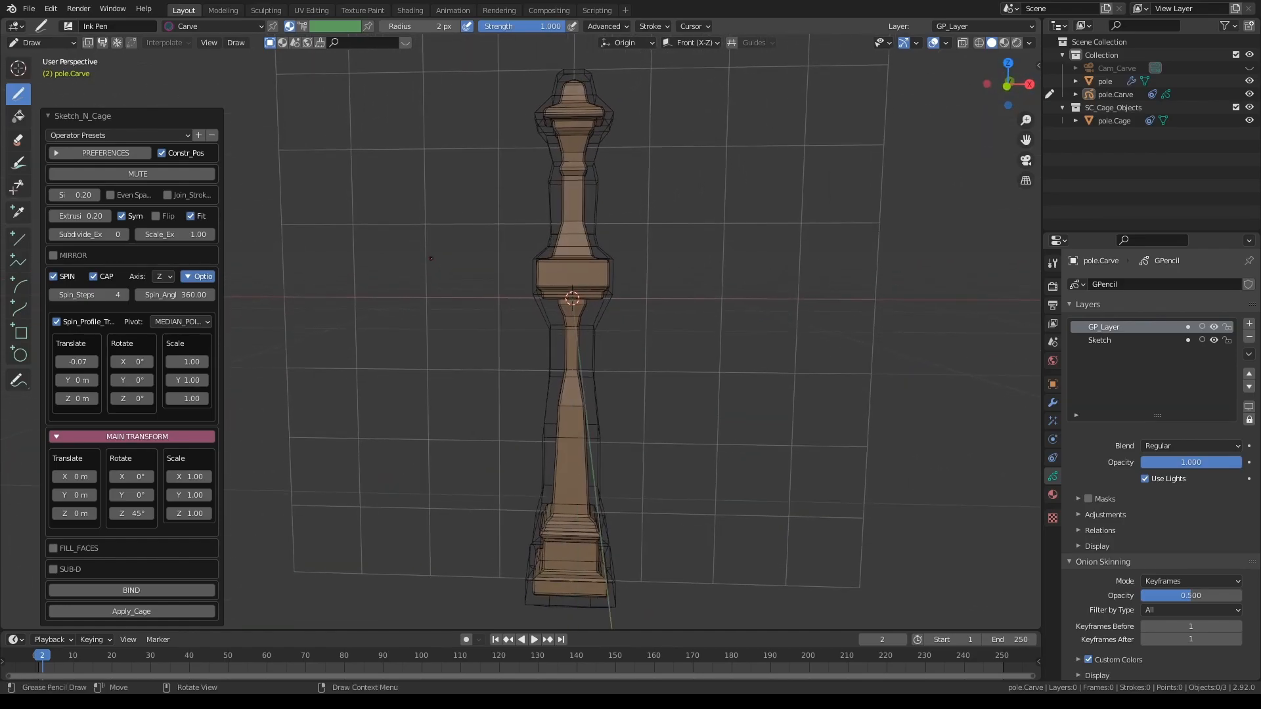
scroll(down, 3)
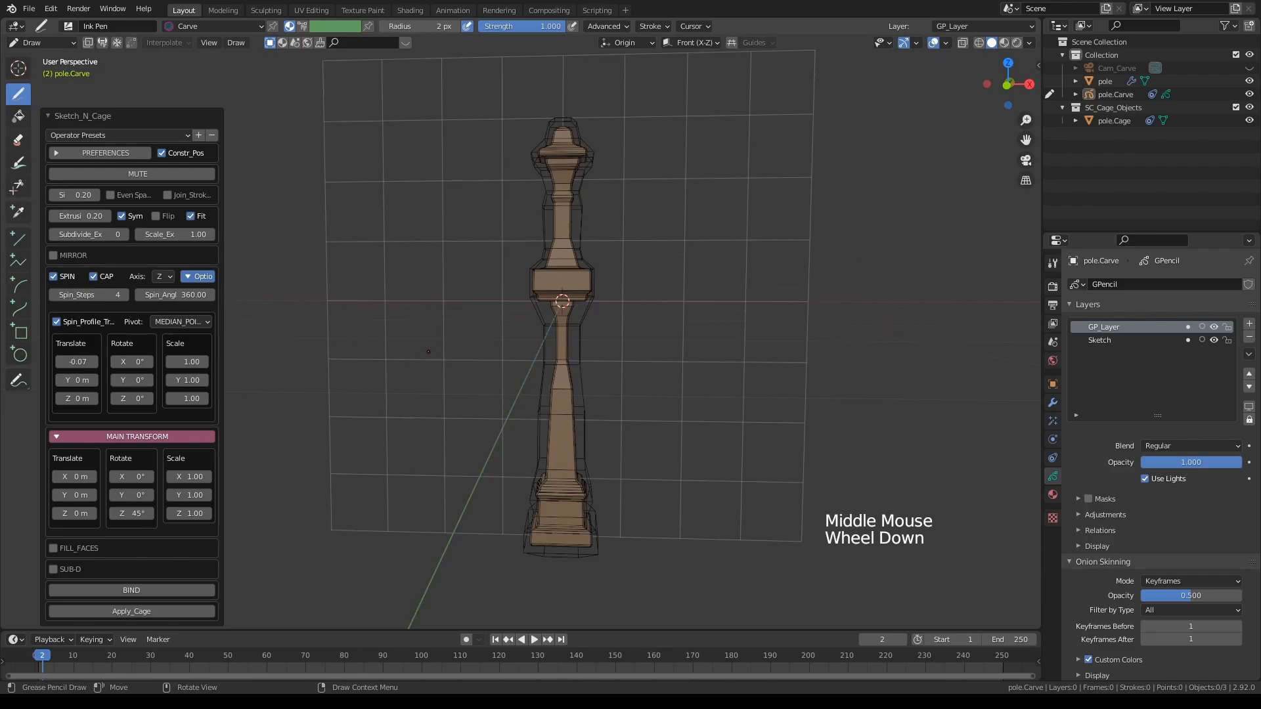
click(130, 590)
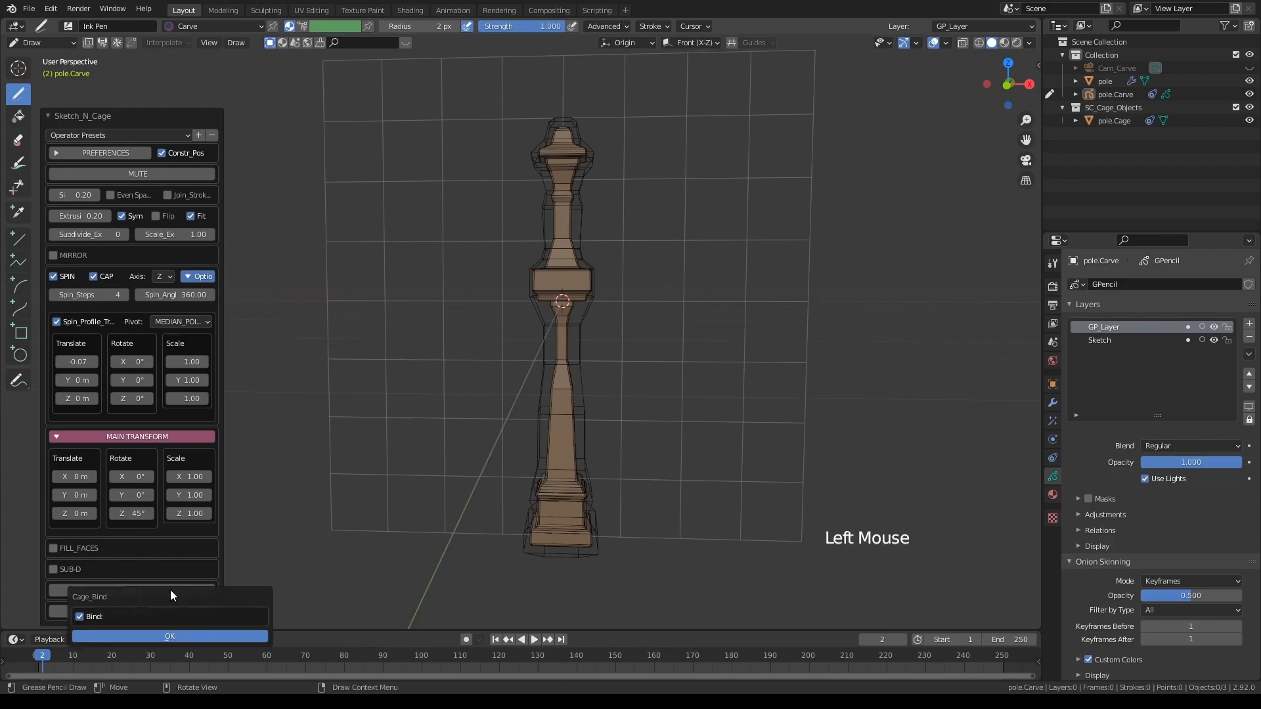
Confirm the Cage_Bind and enter Edit Mode on pole.Cage.
click(170, 636)
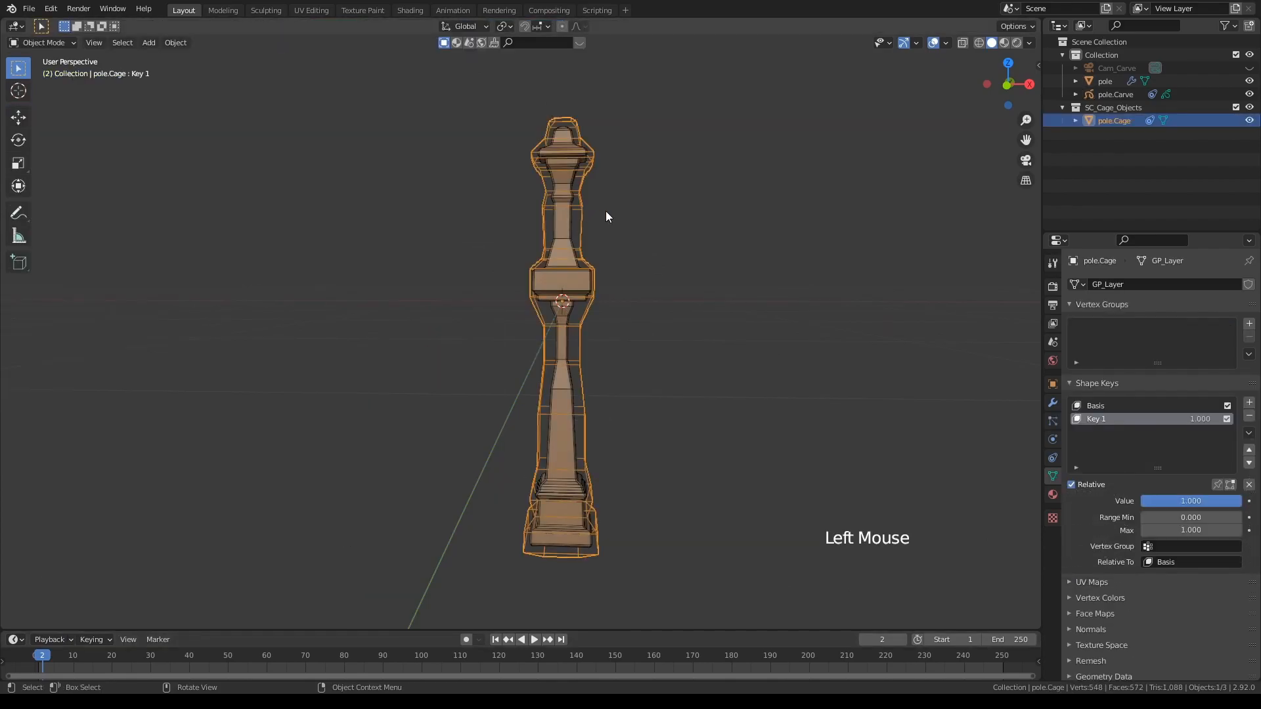
key(Tab)
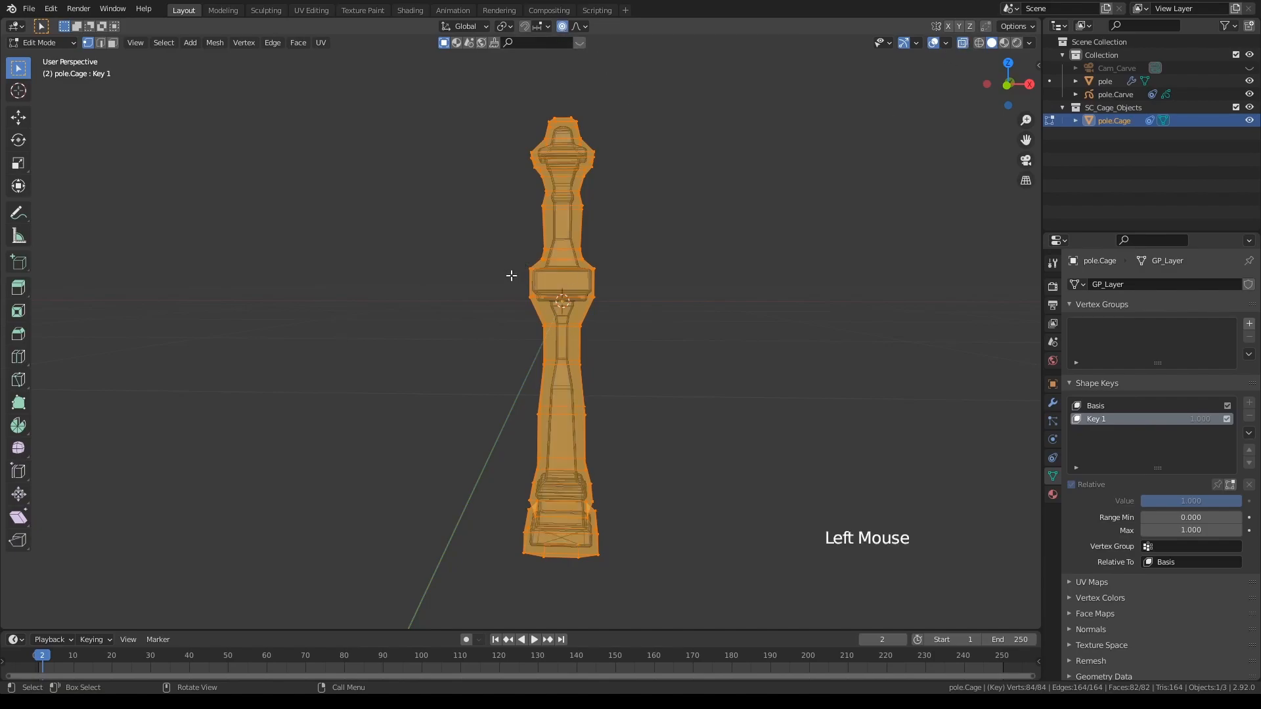
From front view, move the cage's middle ring sideways with proportional editing to bend the pole.
key(KP_1)
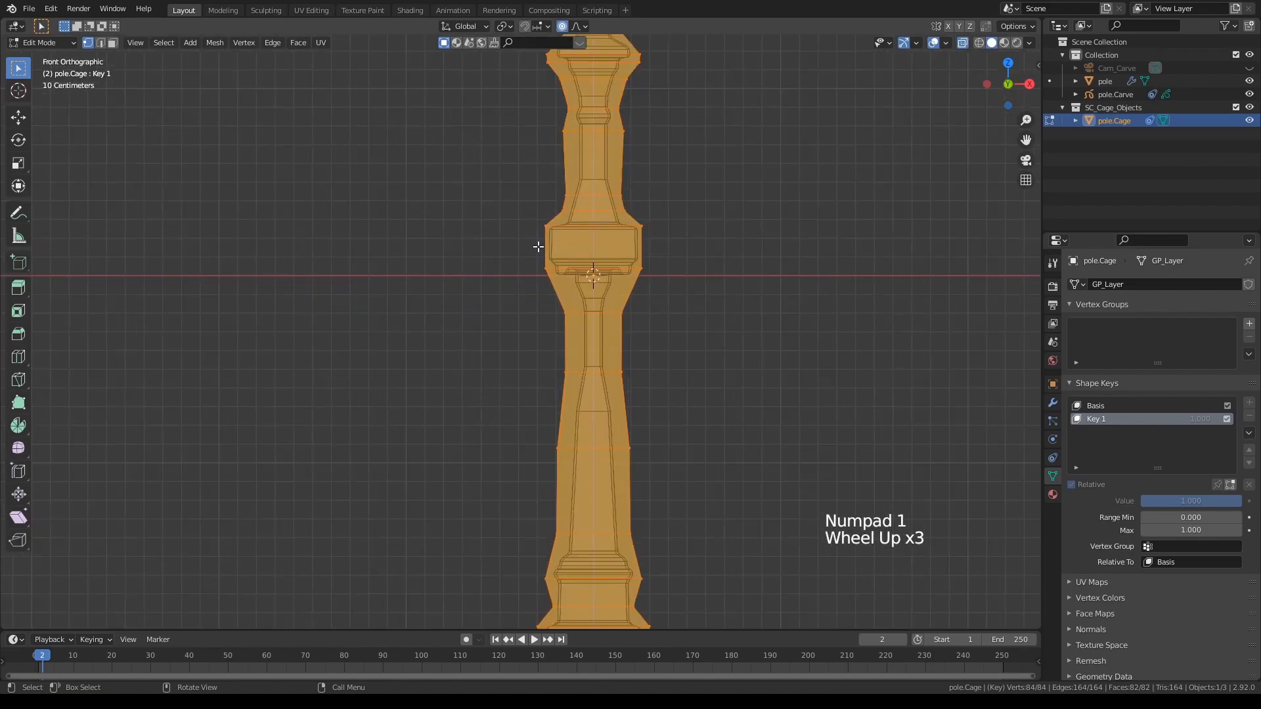
click(579, 254)
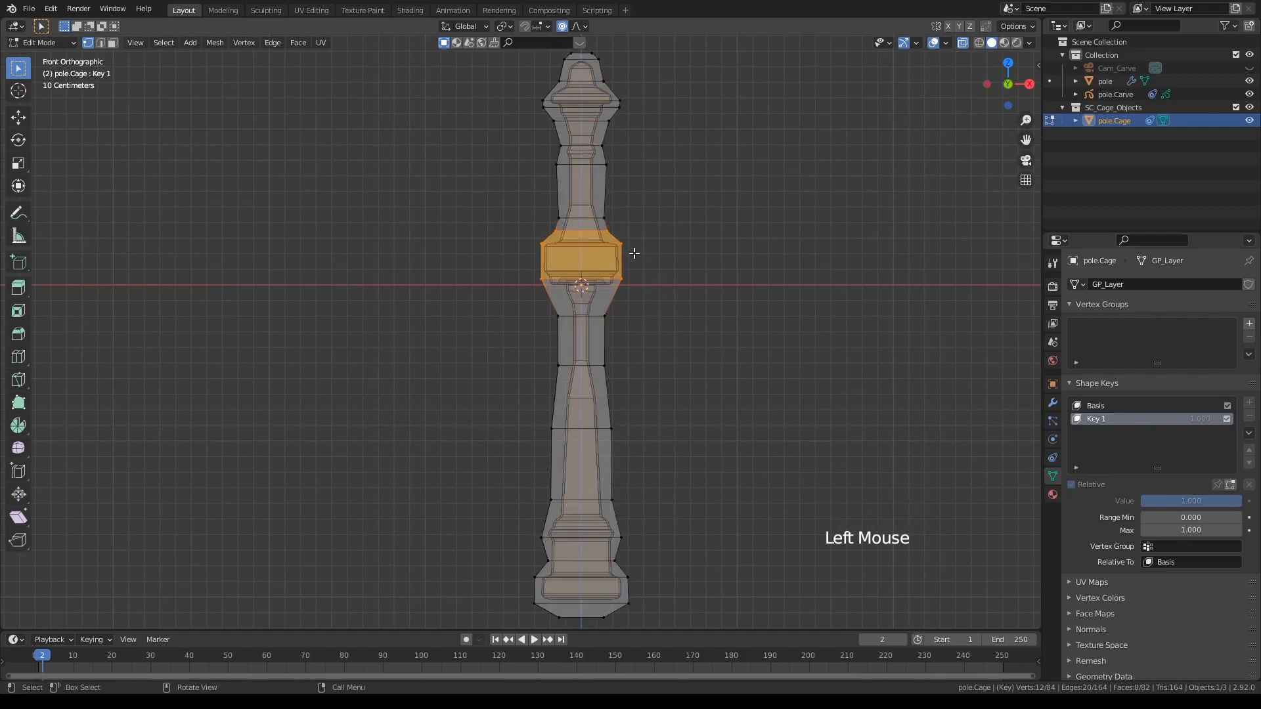
key(g)
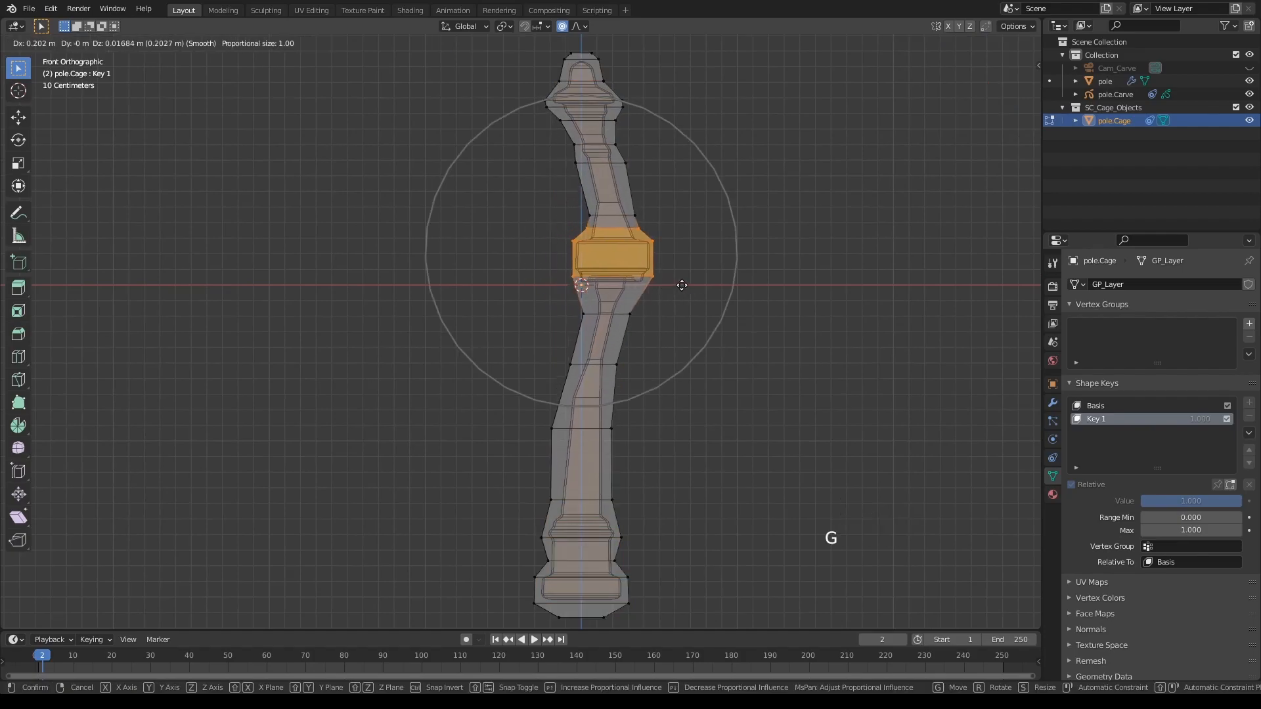
Bend the cage's top further into an S-curve and return to Object Mode.
scroll(down, 3)
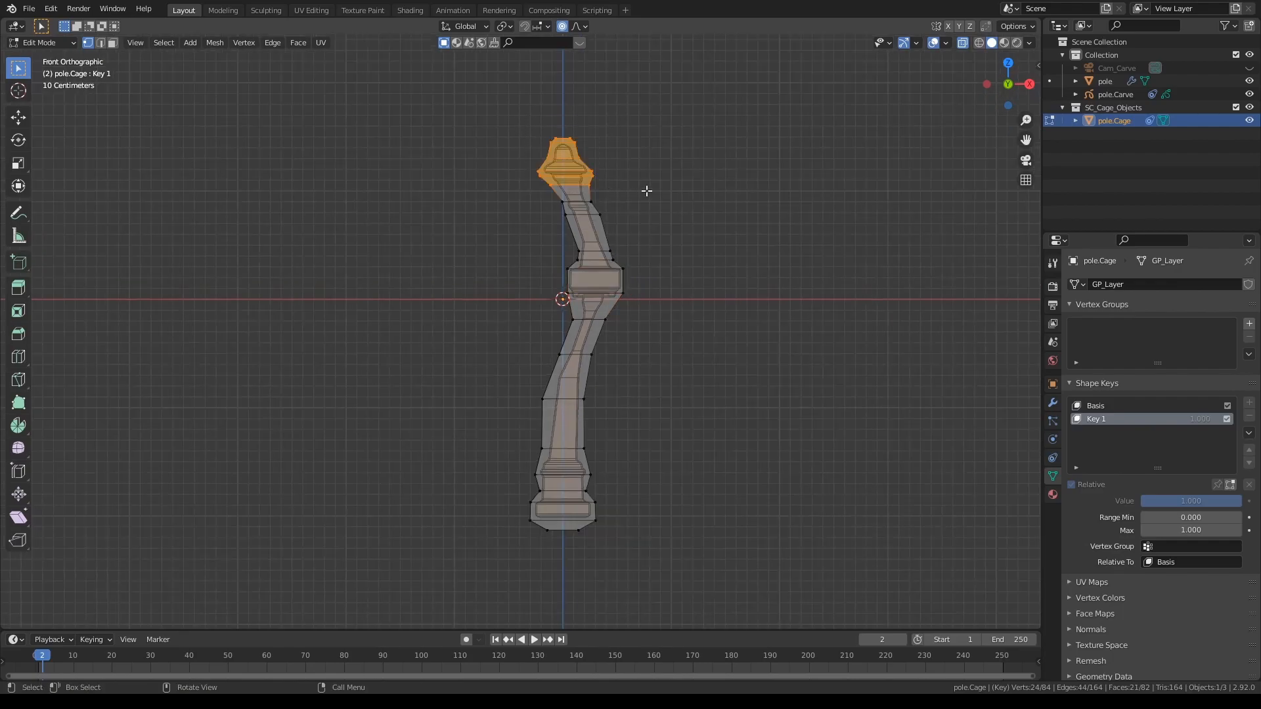
key(r)
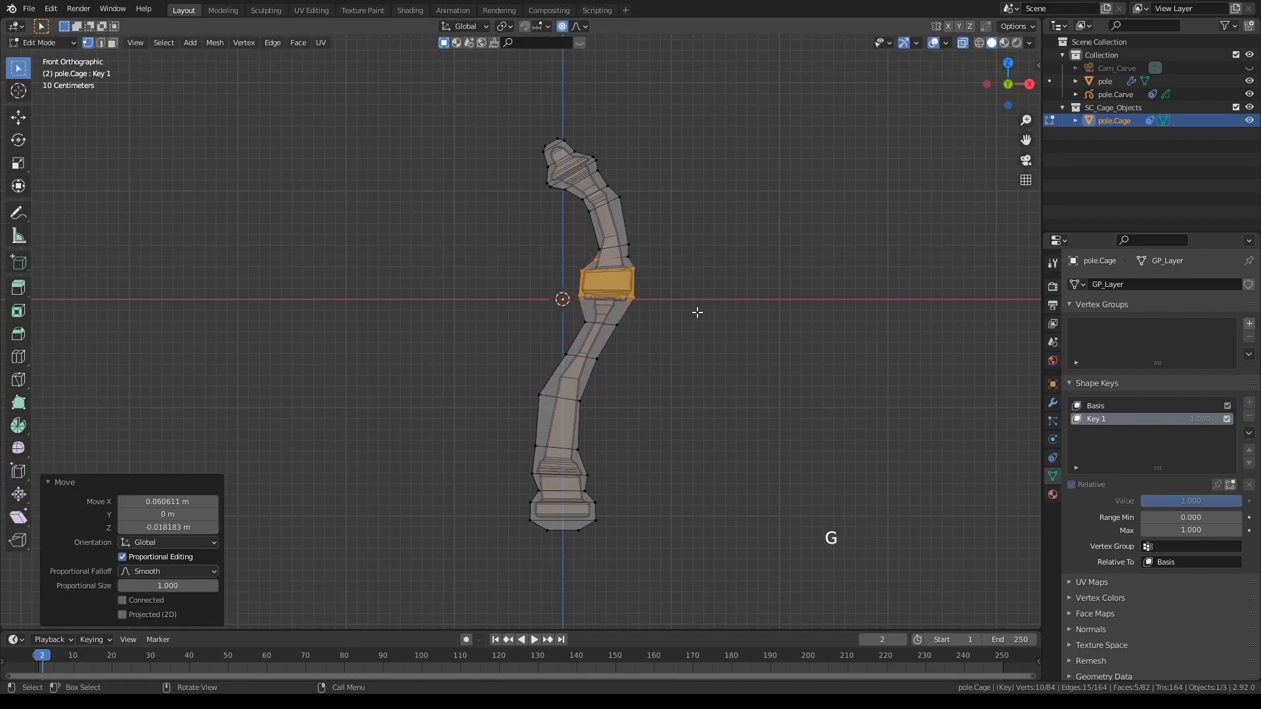
key(Tab)
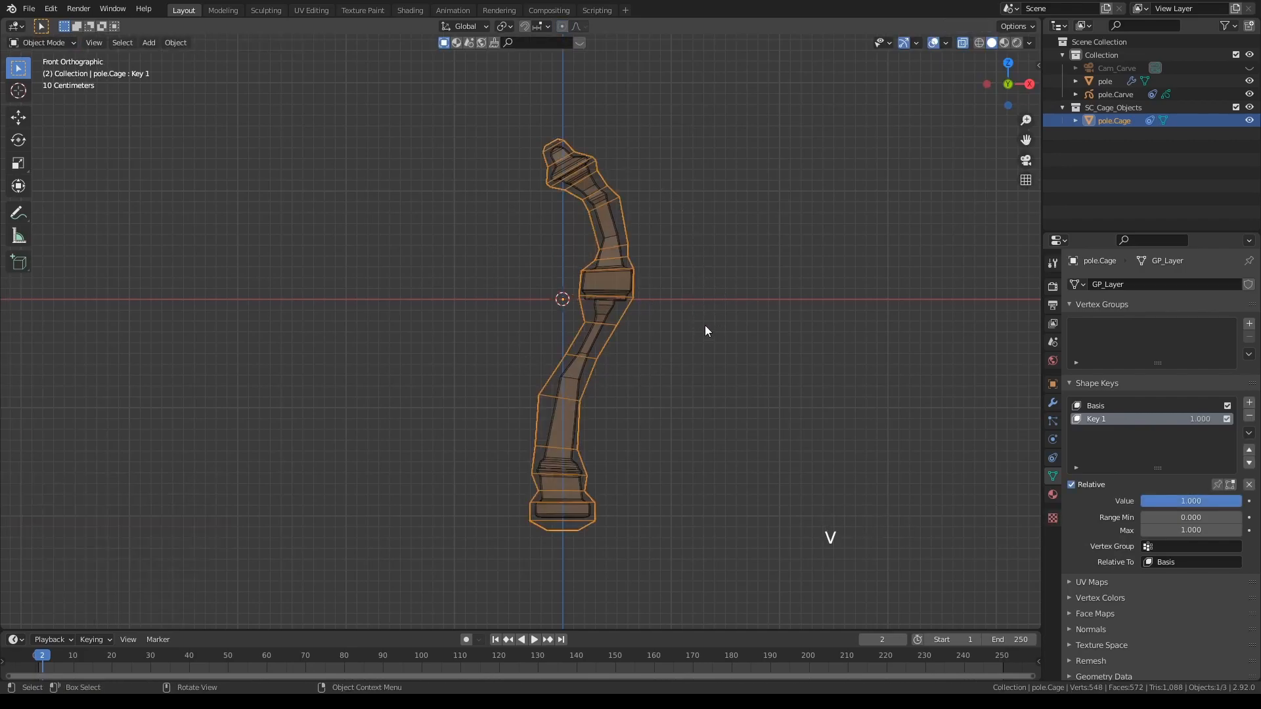